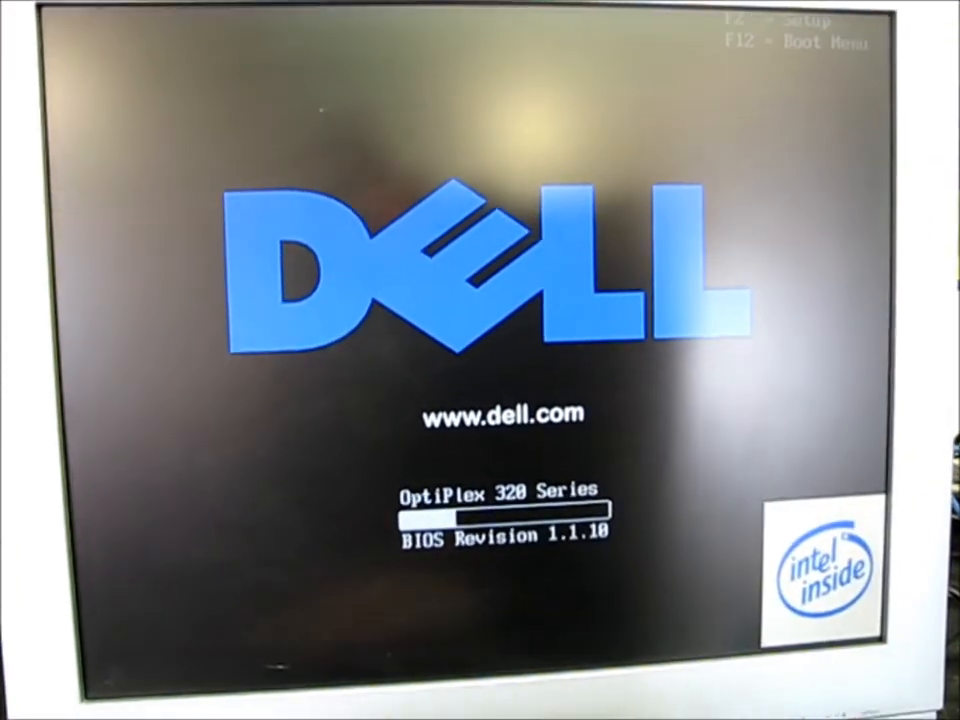
- Enter BIOS setup with F2 and edit the boot sequence, selecting the SATA hard drive entry
{"action": "key", "text": "f2"}
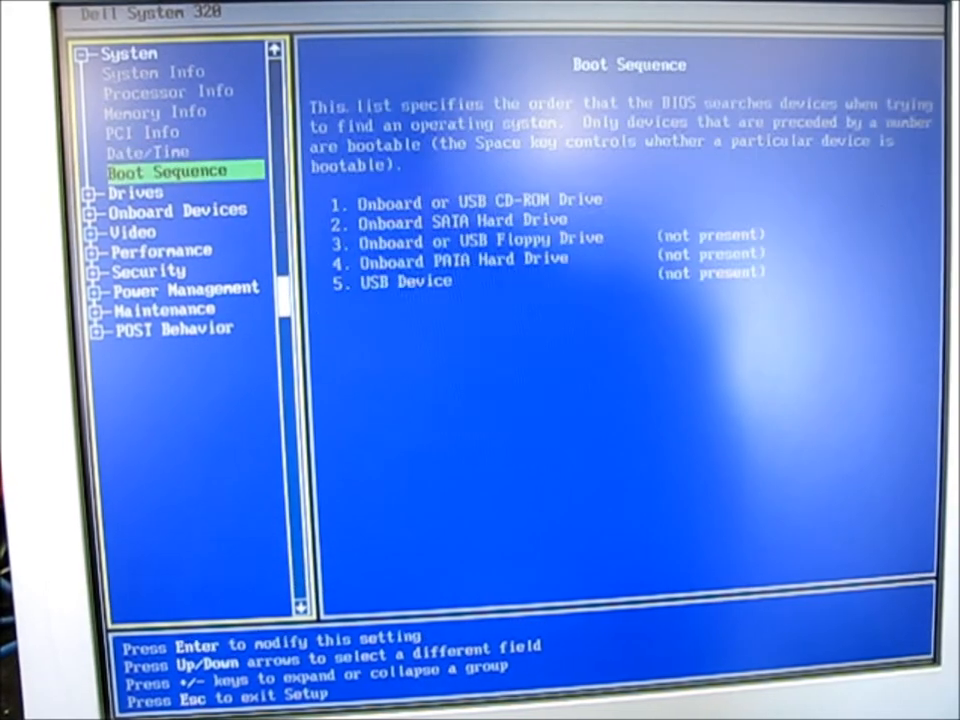
{"action": "key", "text": "Return"}
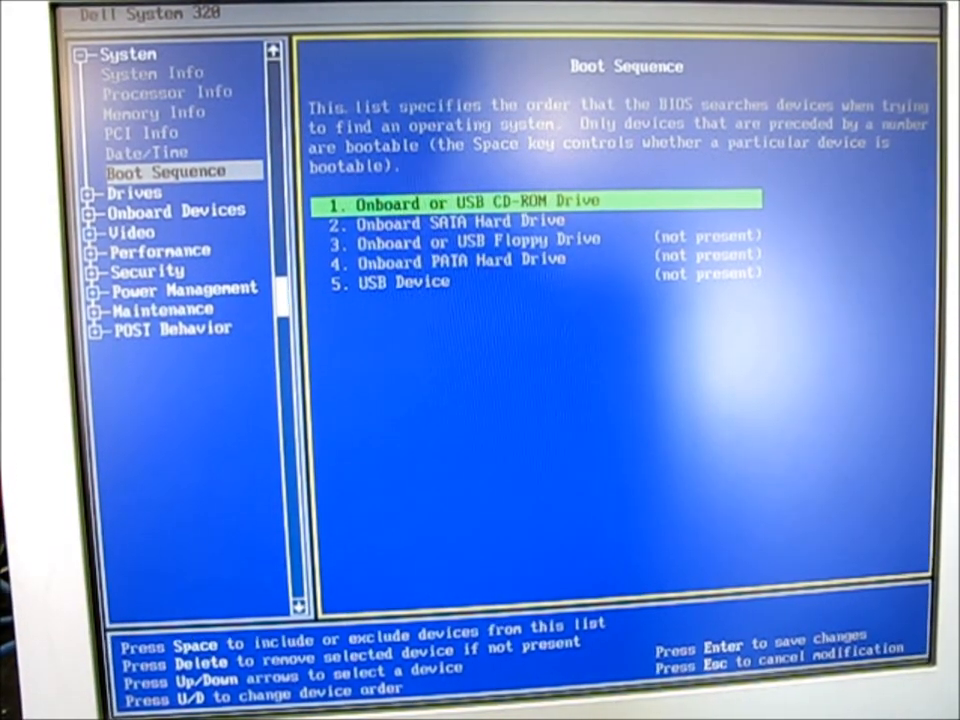
{"action": "key", "text": "Down"}
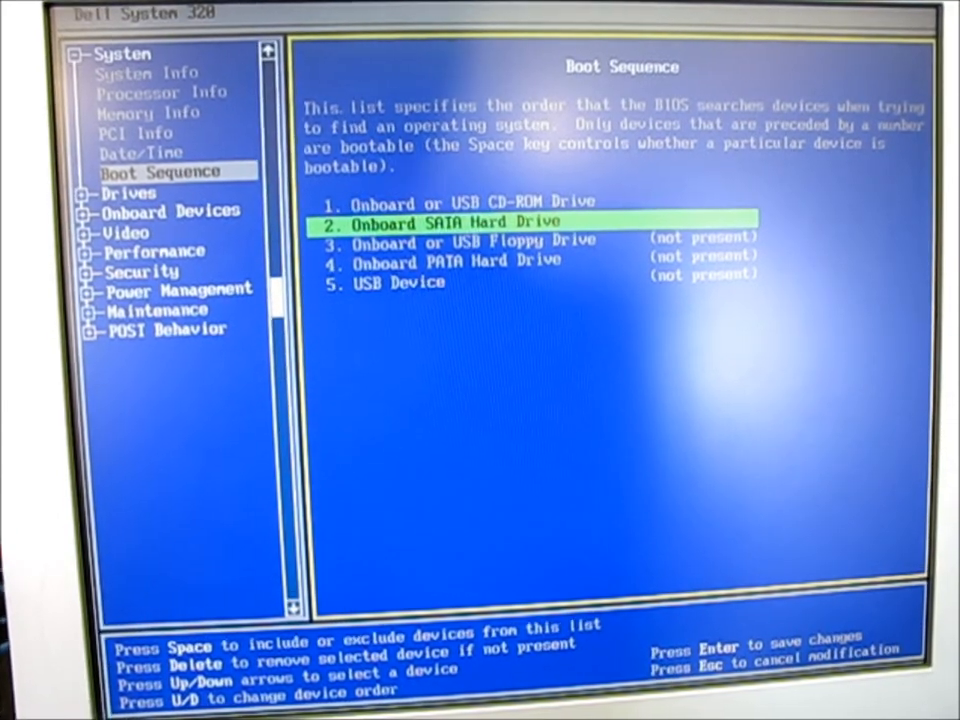
{"action": "key", "text": "up"}
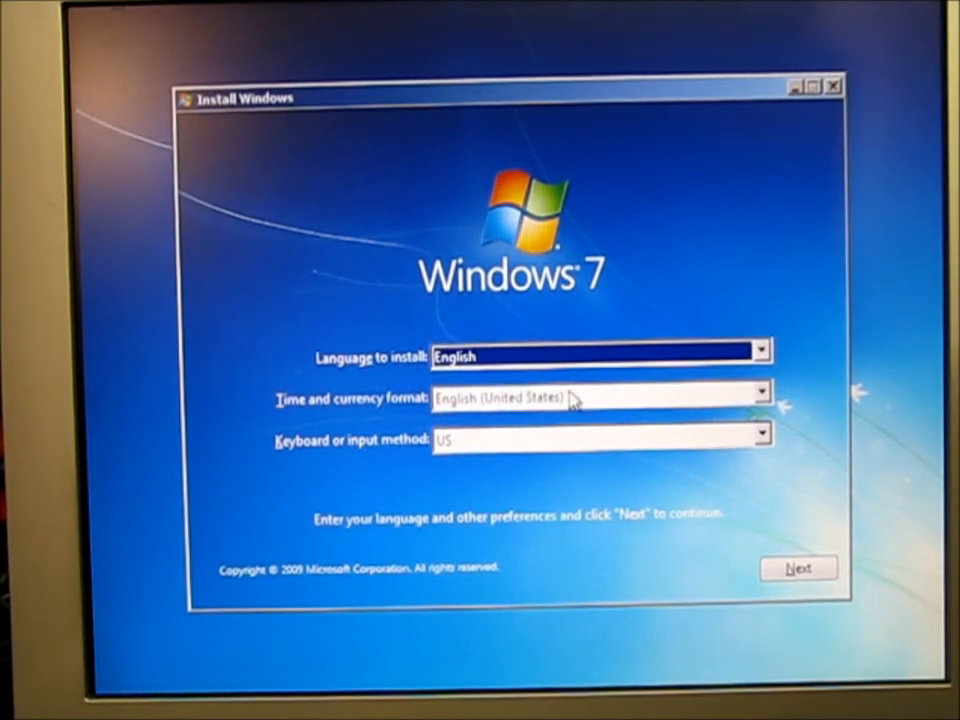
{"action": "mouse_move", "coordinate": [452, 460]}
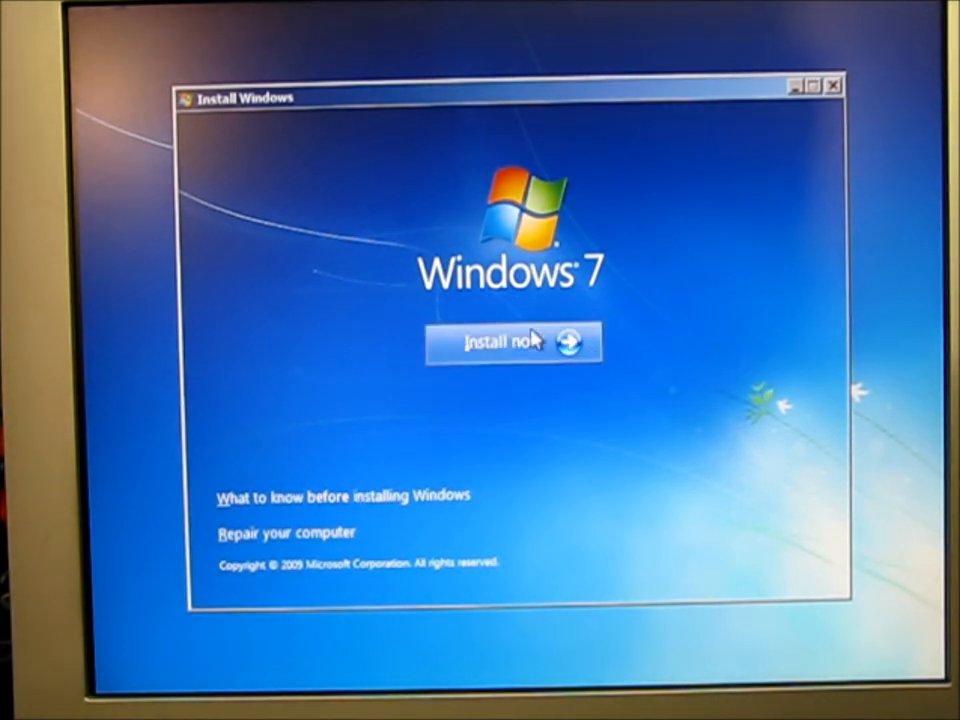
{"action": "mouse_move", "coordinate": [576, 380]}
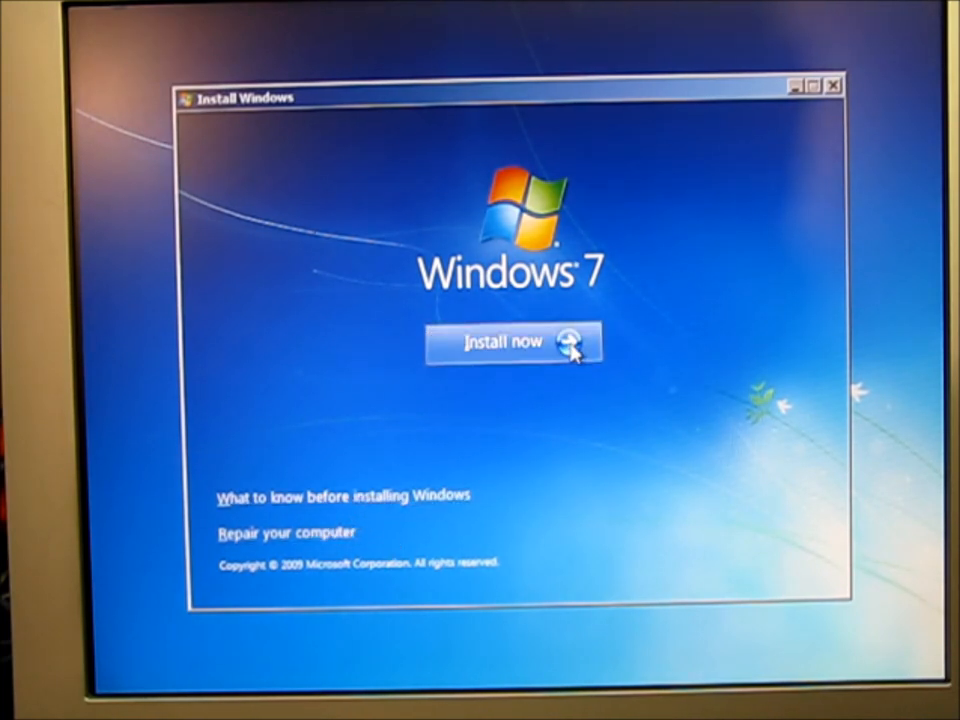
- Start the Windows 7 installation with Install now
{"action": "left_click", "coordinate": [510, 342]}
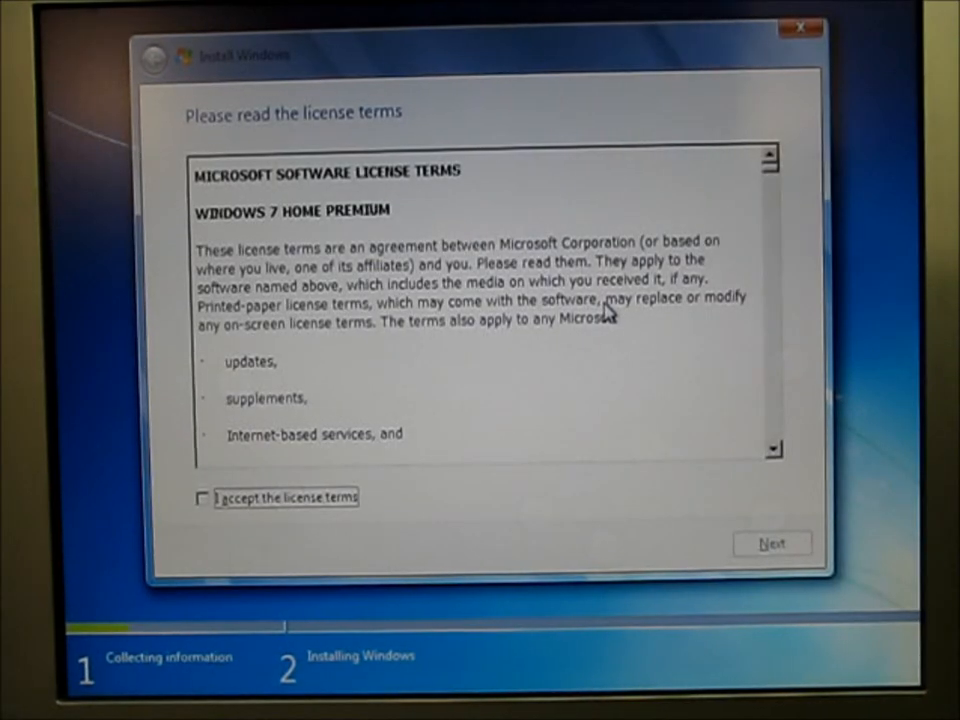
{"action": "mouse_move", "coordinate": [330, 156]}
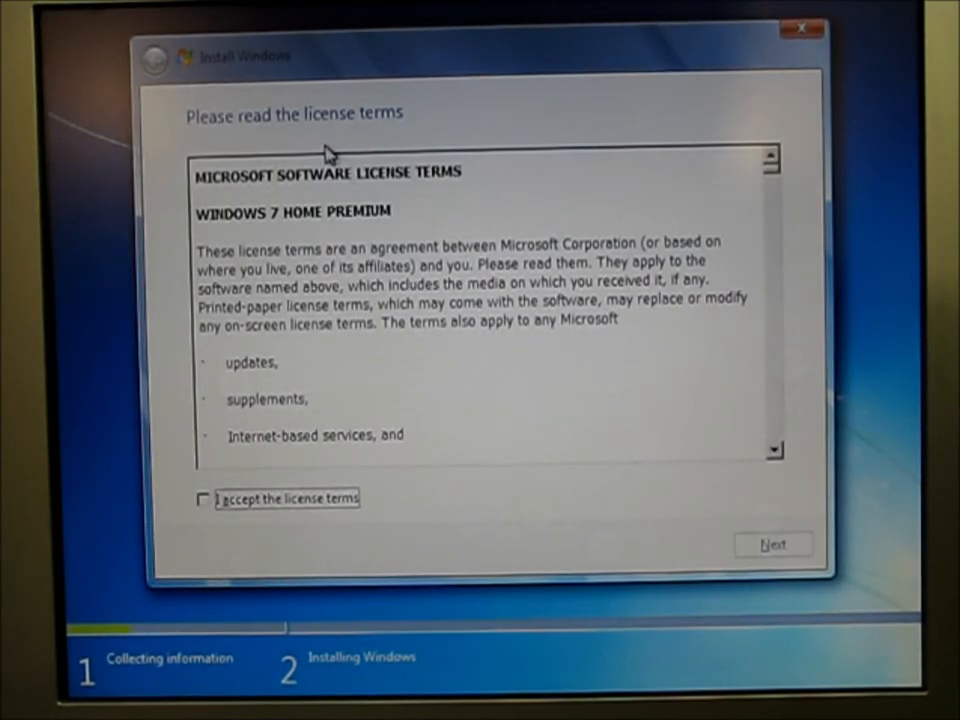
{"action": "mouse_move", "coordinate": [140, 598]}
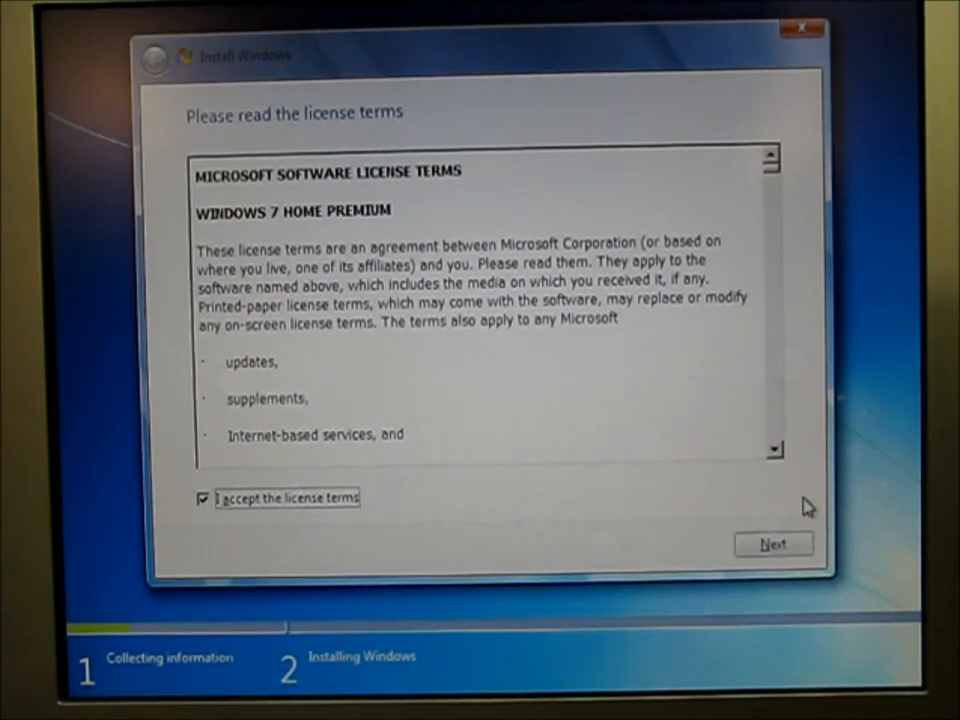
{"action": "mouse_move", "coordinate": [868, 580]}
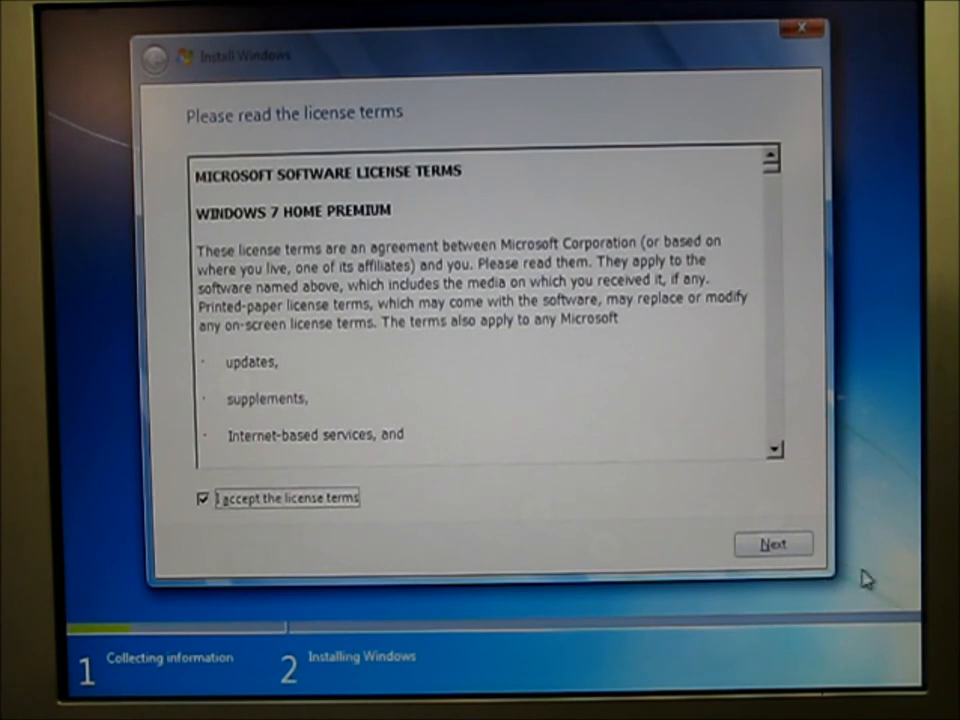
{"action": "mouse_move", "coordinate": [220, 518]}
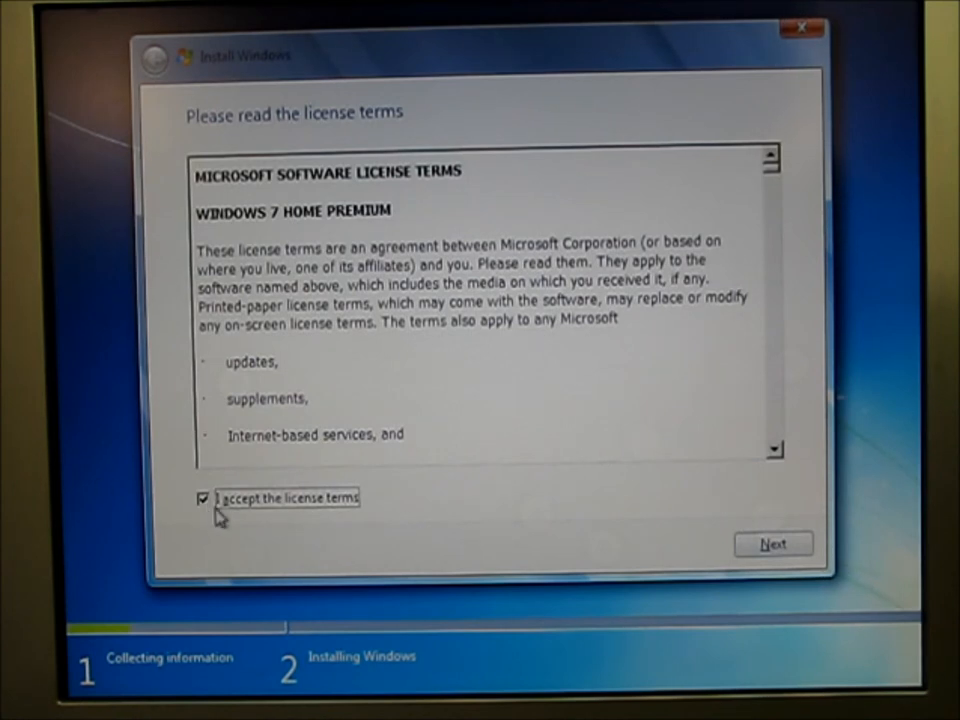
- Continue past the accepted license terms to the installation type choice
{"action": "left_click", "coordinate": [772, 544]}
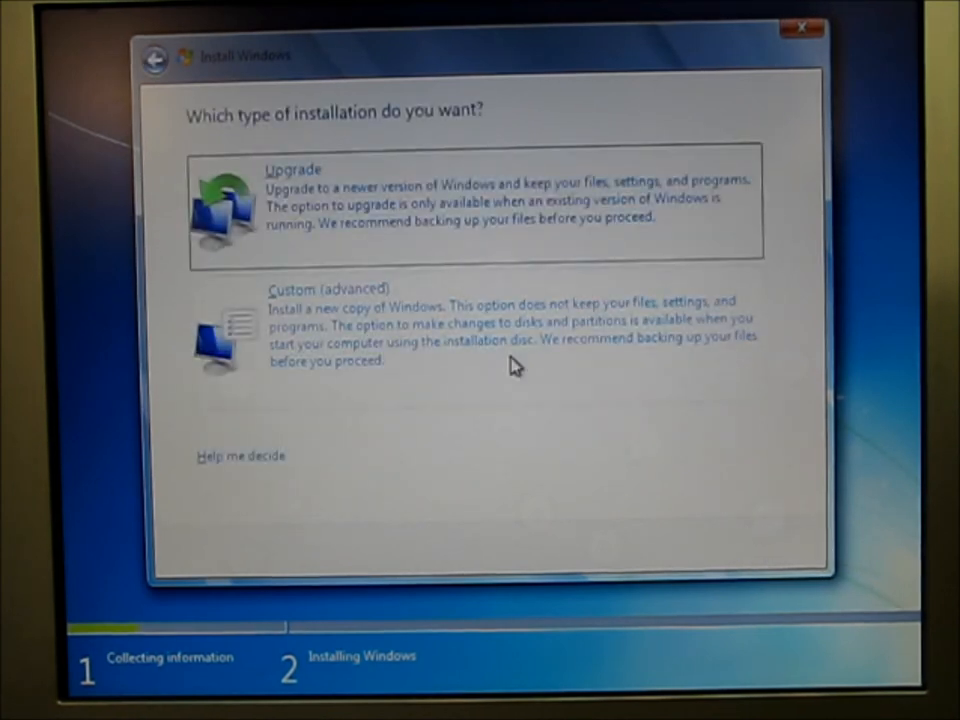
{"action": "mouse_move", "coordinate": [298, 330]}
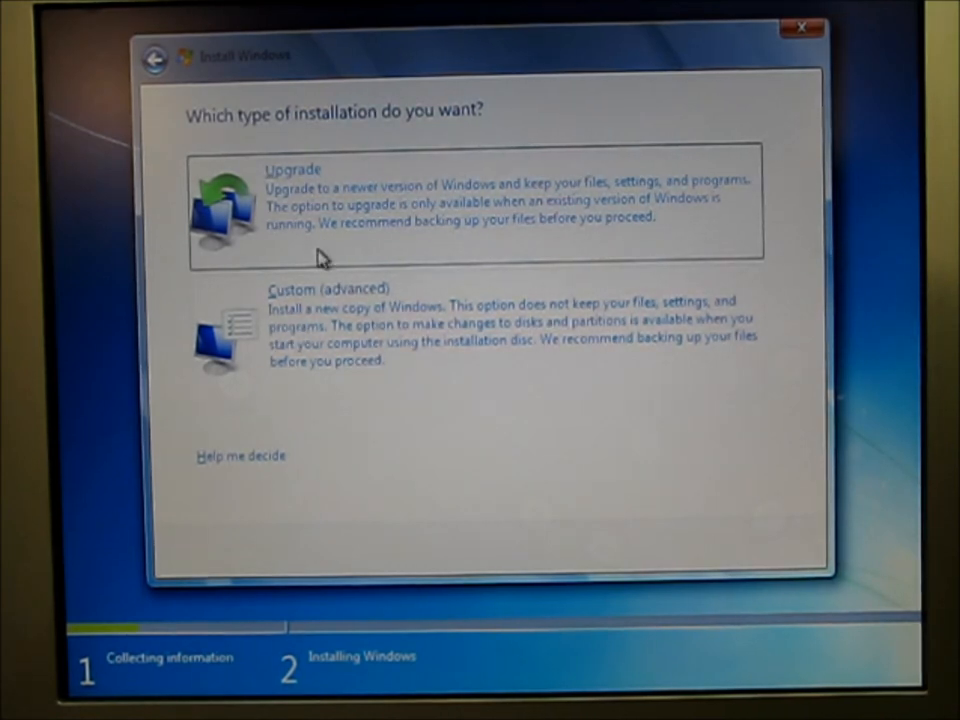
{"action": "mouse_move", "coordinate": [322, 330]}
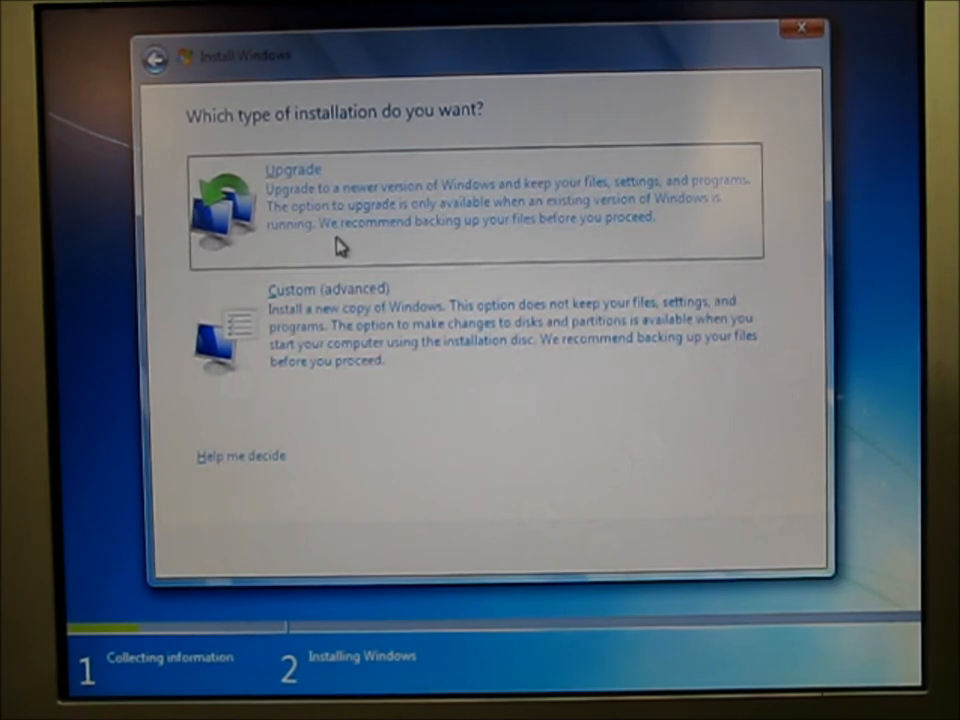
{"action": "mouse_move", "coordinate": [388, 204]}
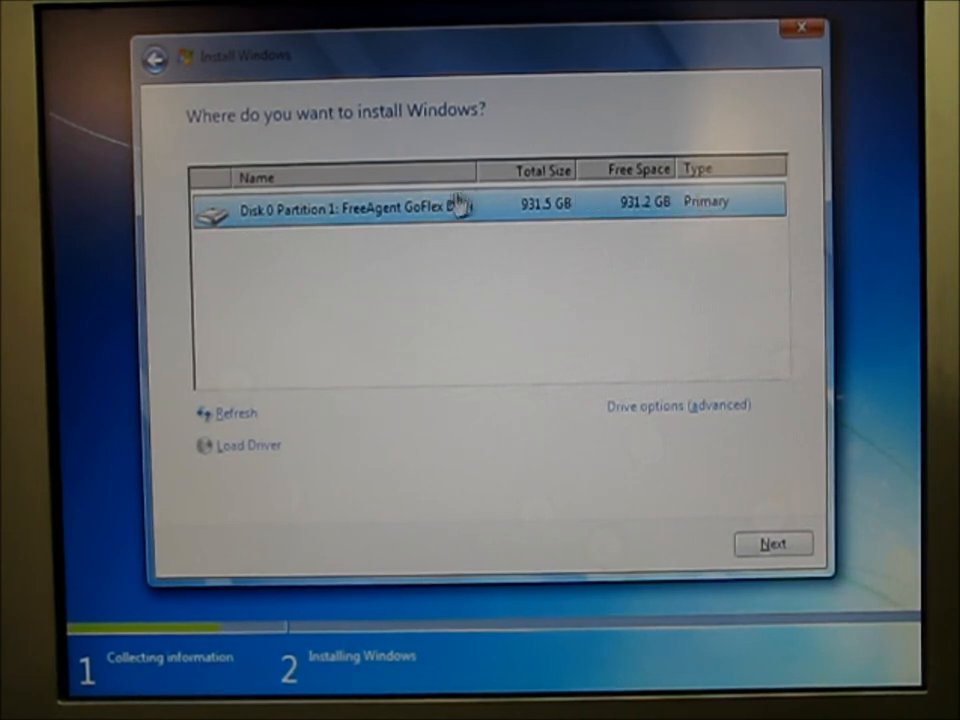
{"action": "mouse_move", "coordinate": [344, 228]}
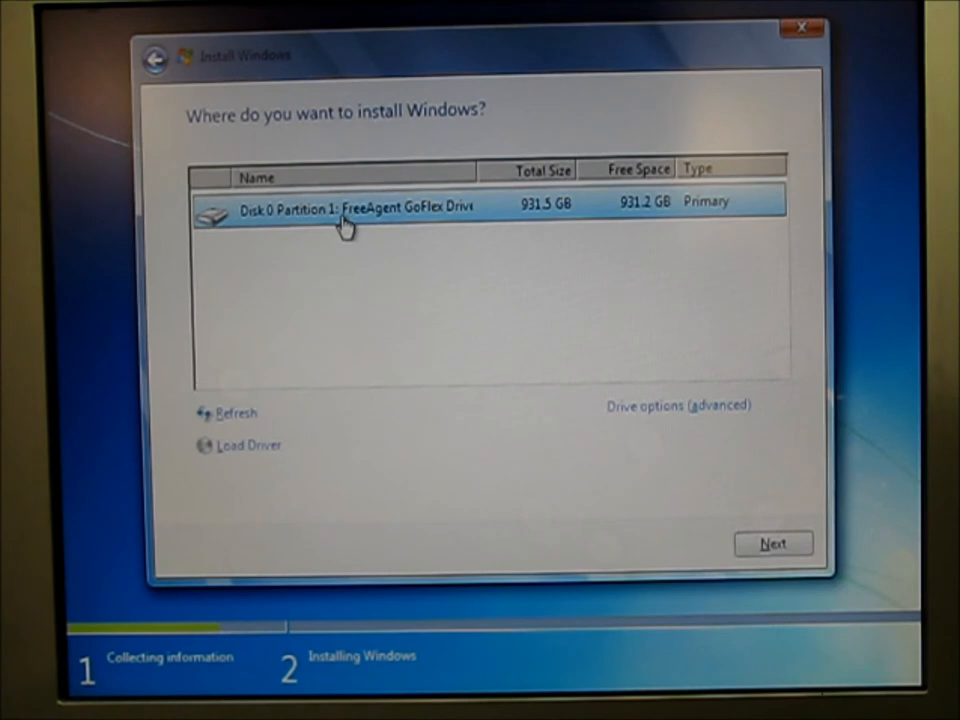
{"action": "mouse_move", "coordinate": [328, 264]}
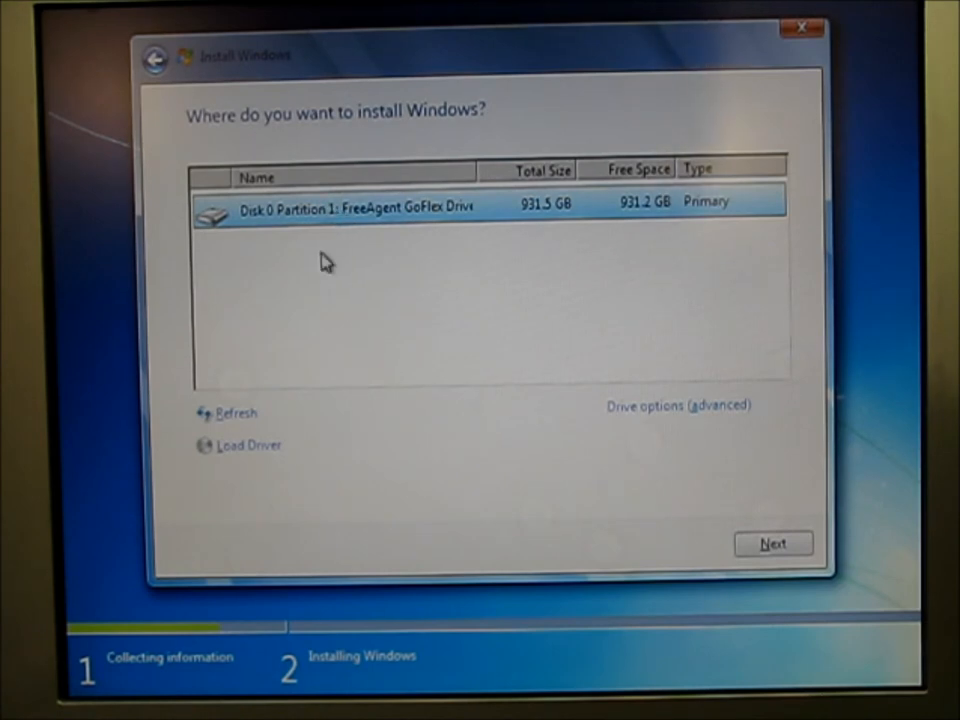
{"action": "mouse_move", "coordinate": [420, 336]}
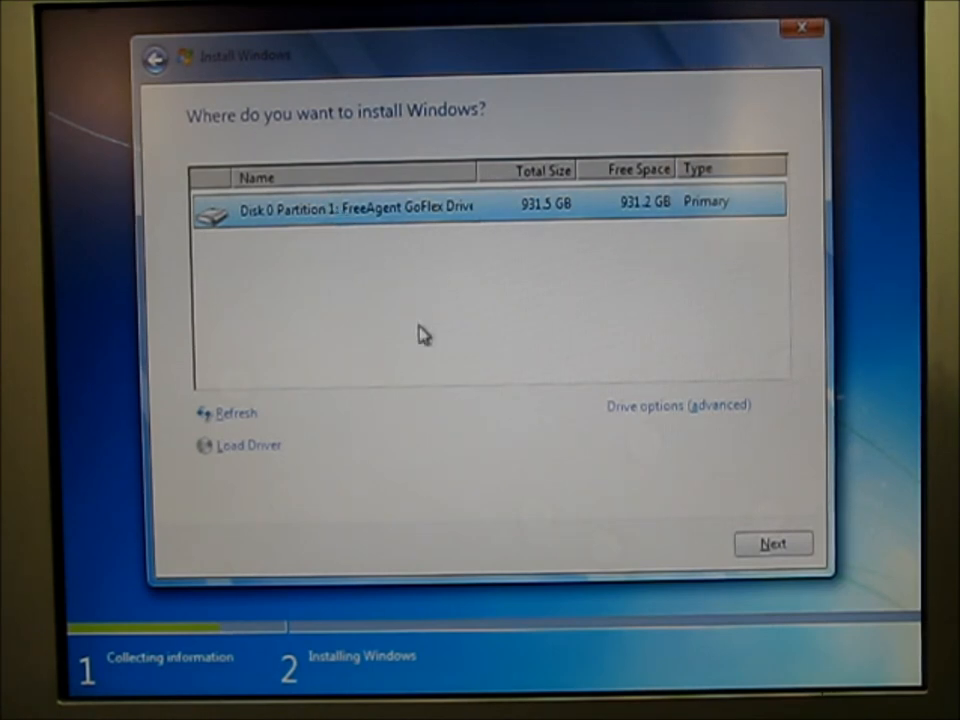
{"action": "mouse_move", "coordinate": [764, 552]}
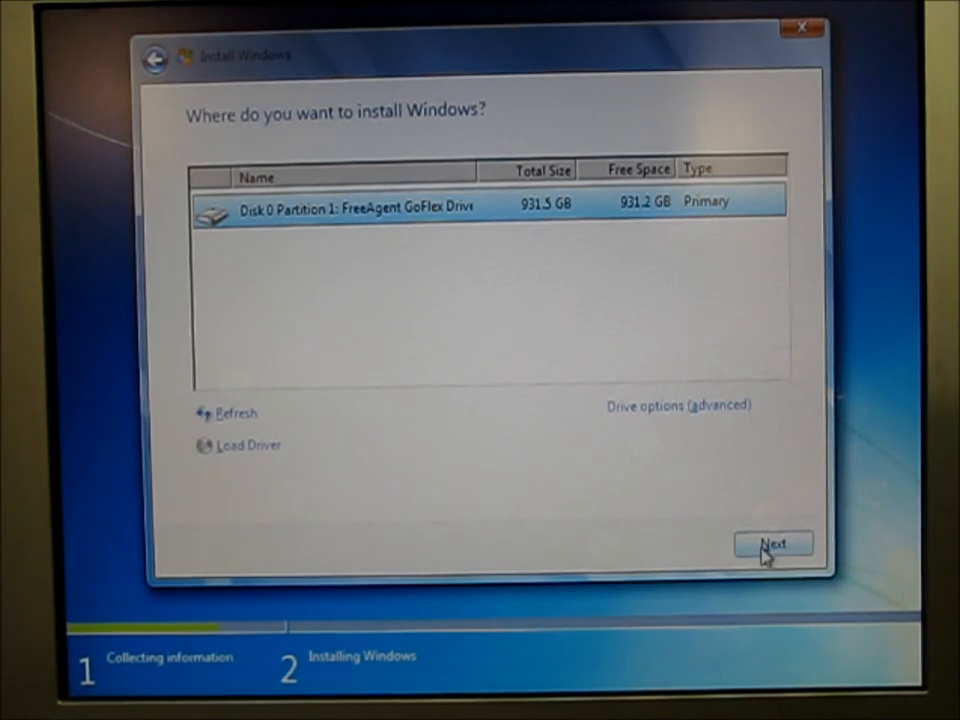
- Install Windows onto Disk 0 Partition 1 of the FreeAgent GoFlex drive
{"action": "left_click", "coordinate": [772, 544]}
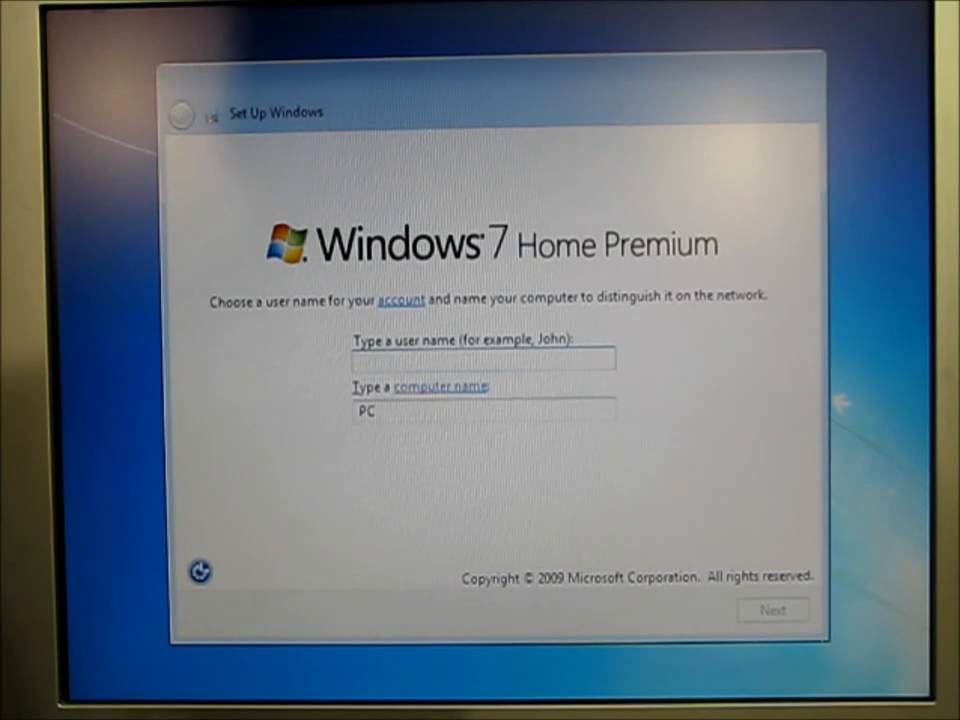
- Enter user name 'john' and accept the suggested john-PC computer name
{"action": "type", "text": "john"}
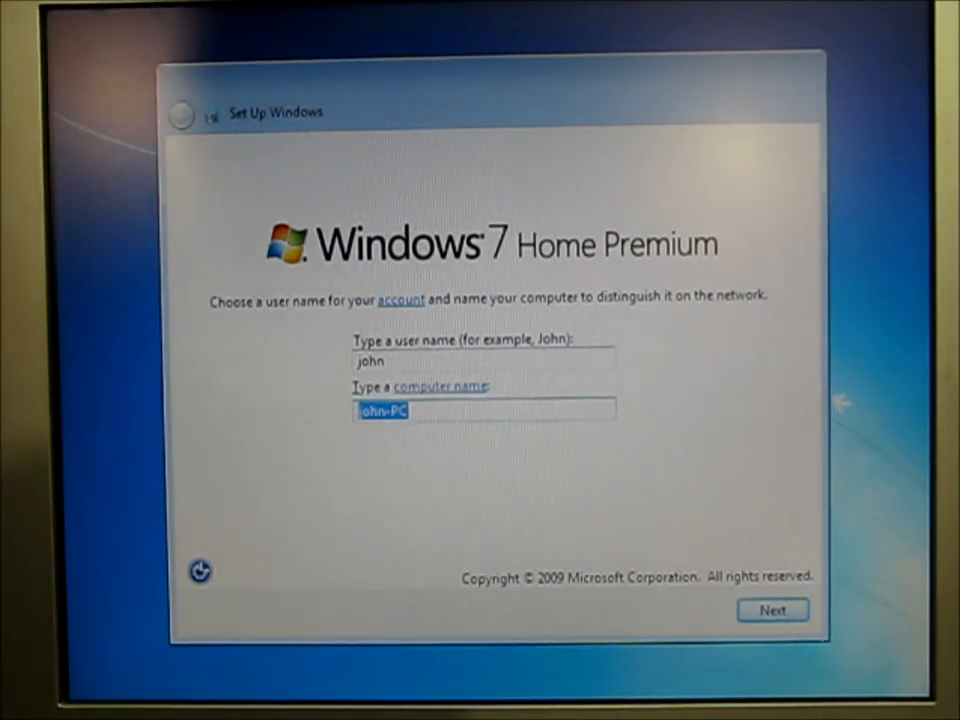
{"action": "left_click", "coordinate": [772, 608]}
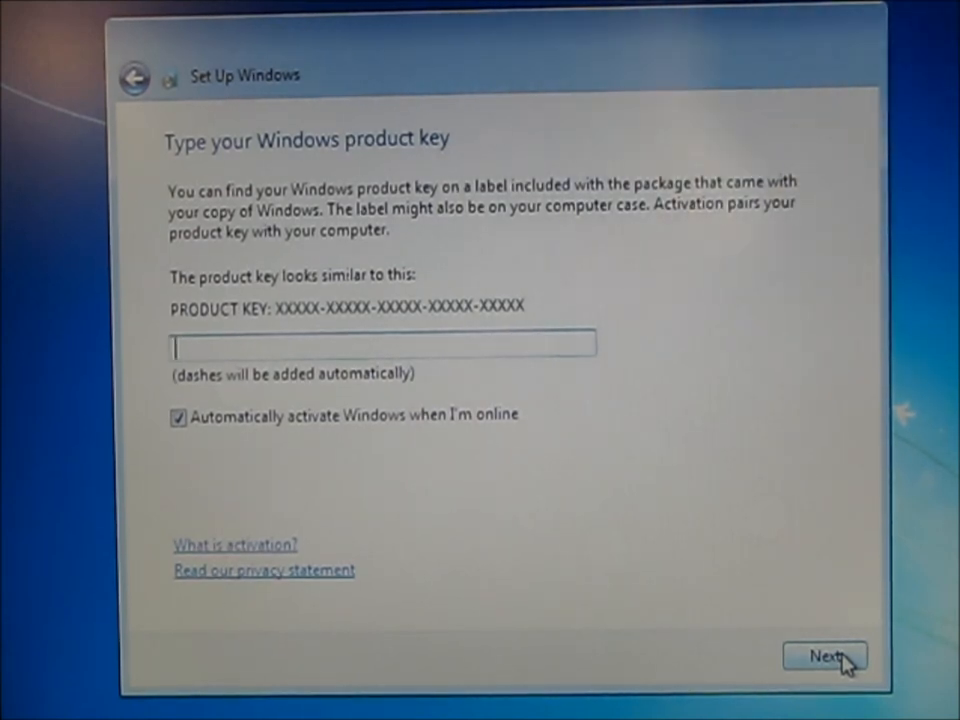
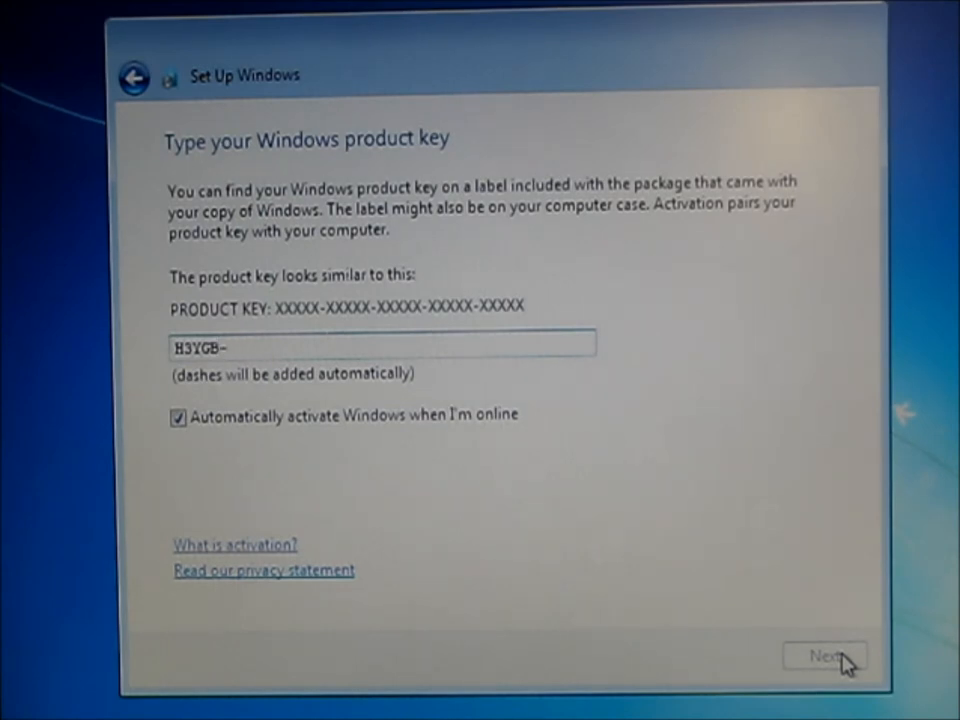
{"action": "left_click", "coordinate": [824, 656]}
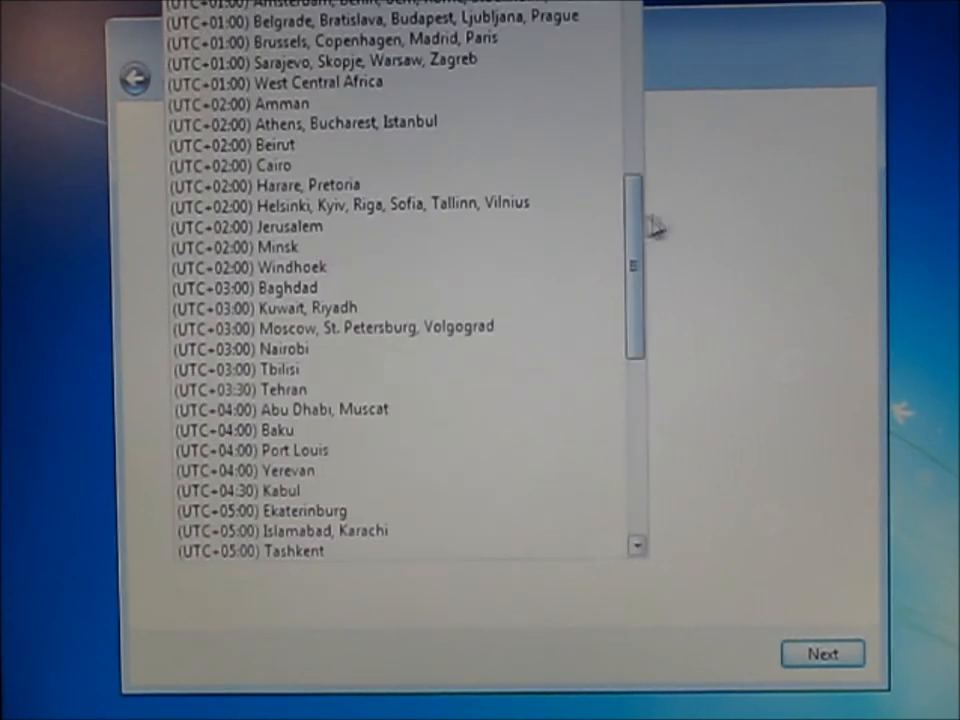
- Set the time zone to (UTC-07:00) Mountain Time (US & Canada)
{"action": "left_click", "coordinate": [632, 228]}
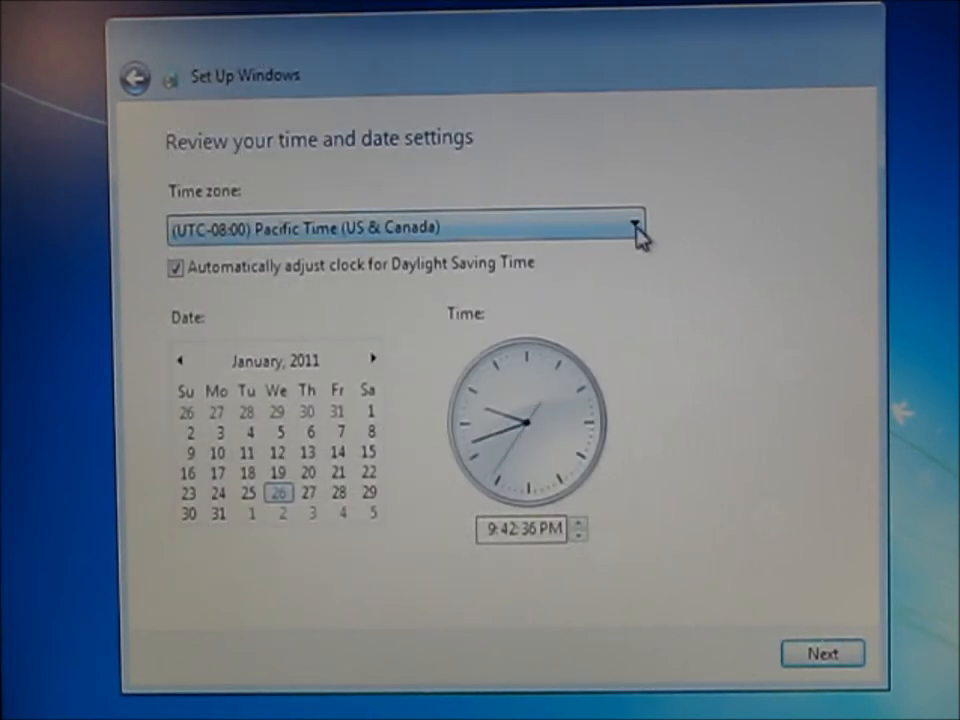
{"action": "left_click", "coordinate": [636, 228]}
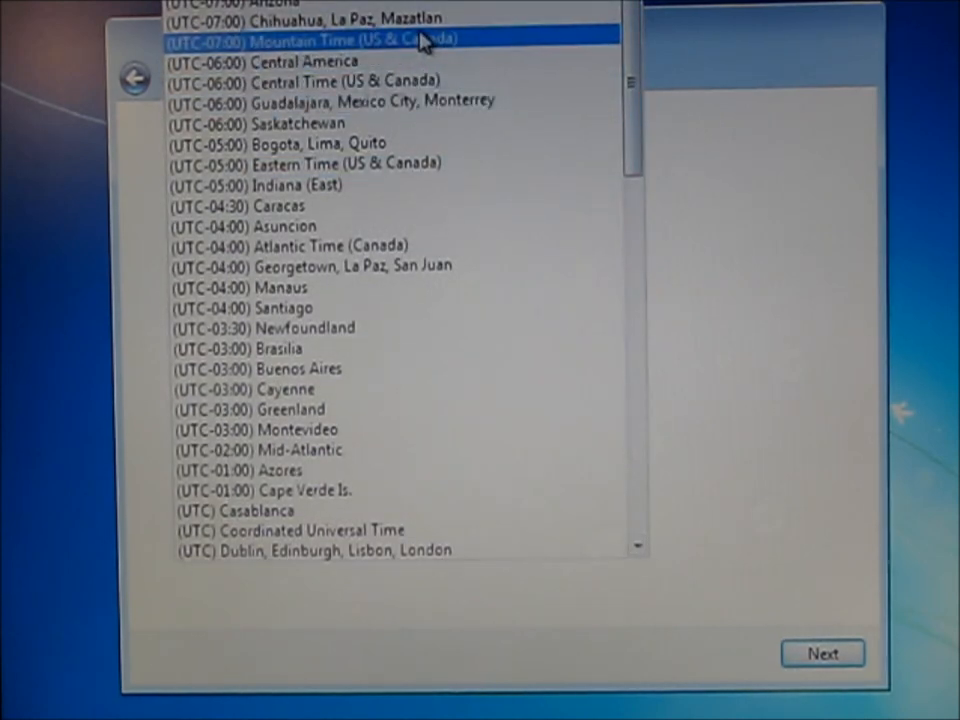
{"action": "left_click", "coordinate": [312, 40]}
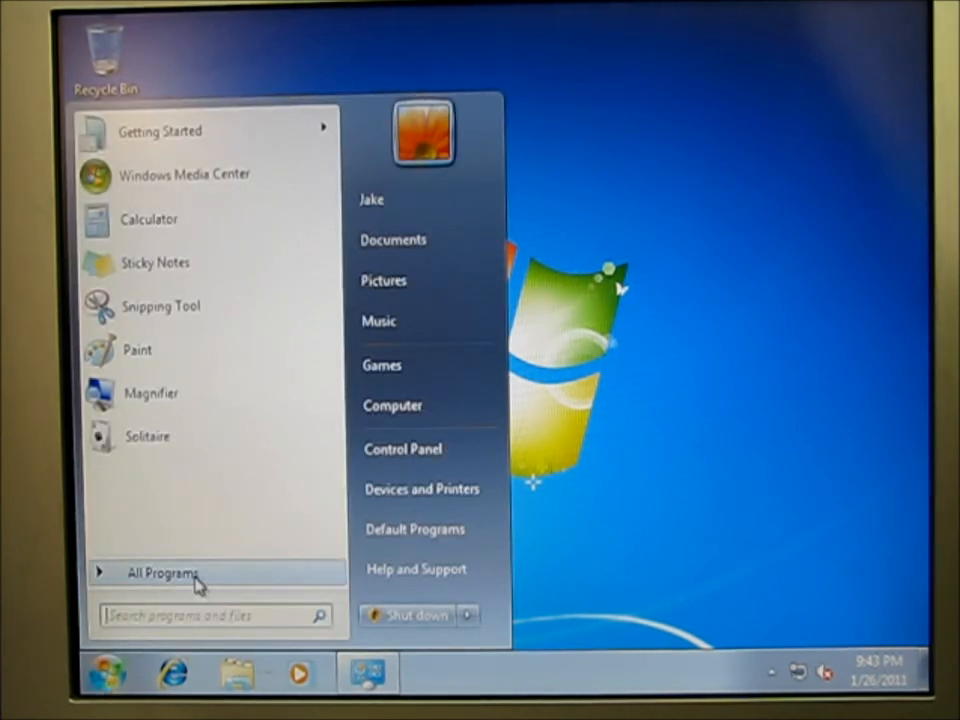
- Show All Programs in the Start menu to reach Windows Update
{"action": "left_click", "coordinate": [162, 572]}
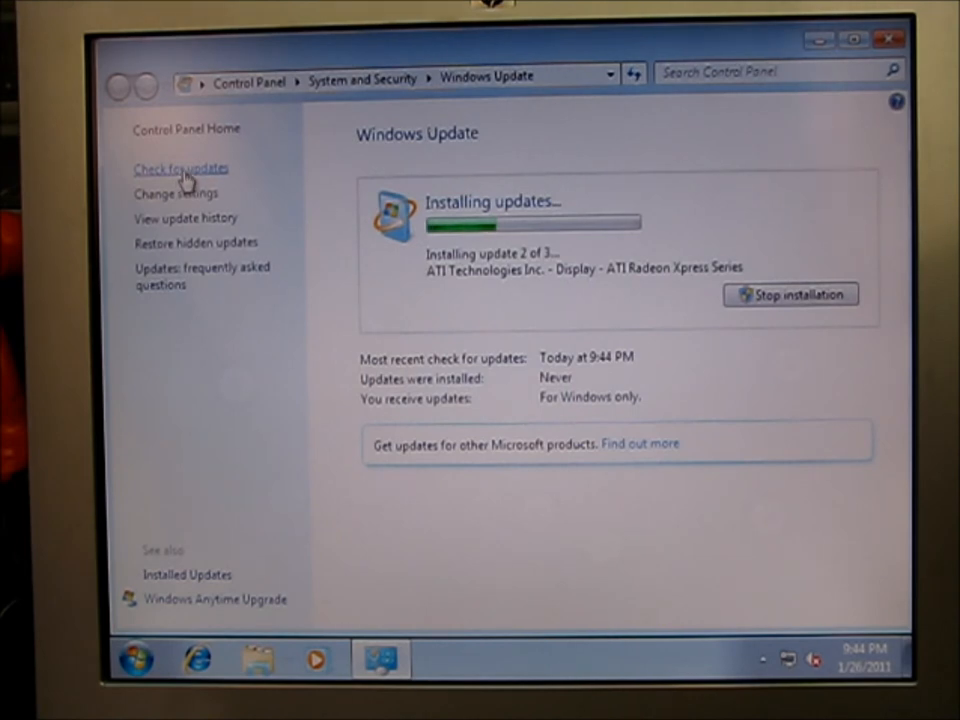
{"action": "mouse_move", "coordinate": [204, 170]}
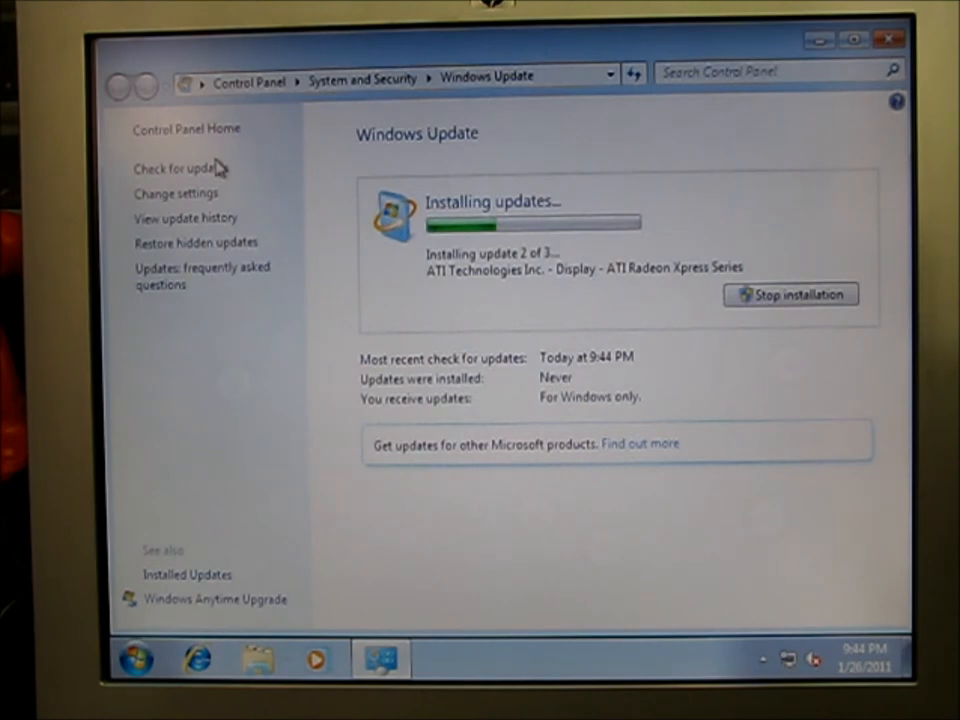
{"action": "mouse_move", "coordinate": [680, 356]}
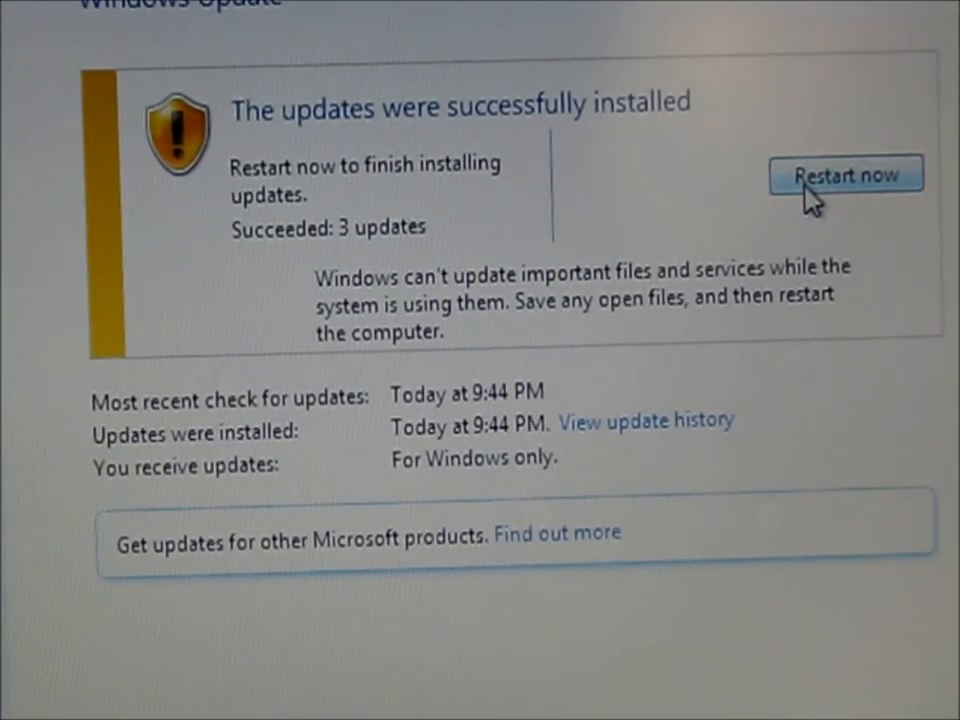
- Restart the computer after all 3 updates installed successfully
{"action": "left_click", "coordinate": [844, 176]}
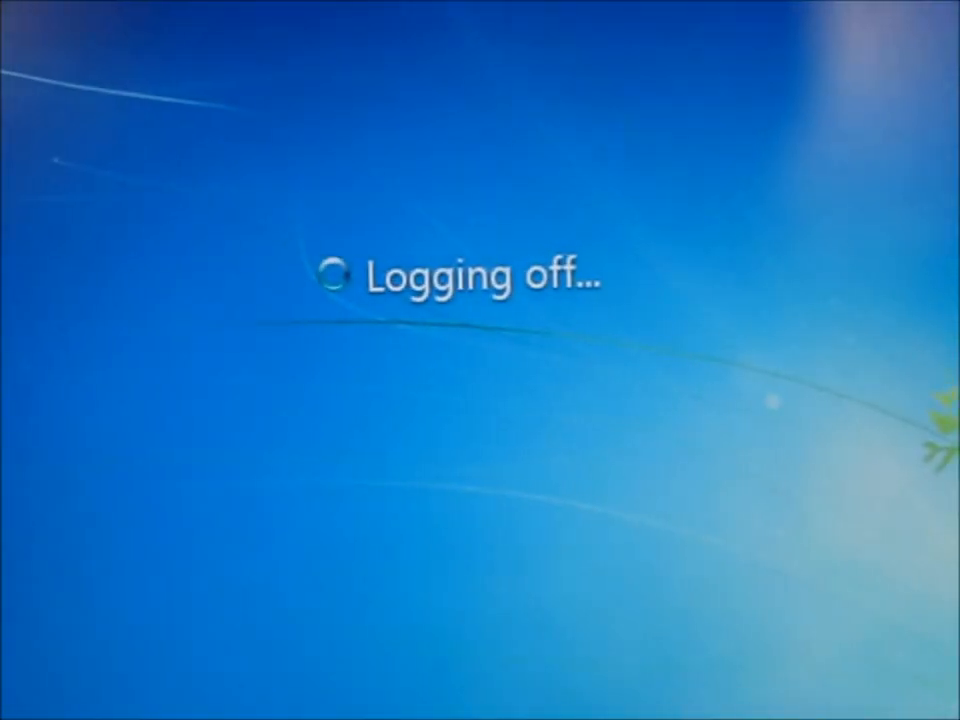